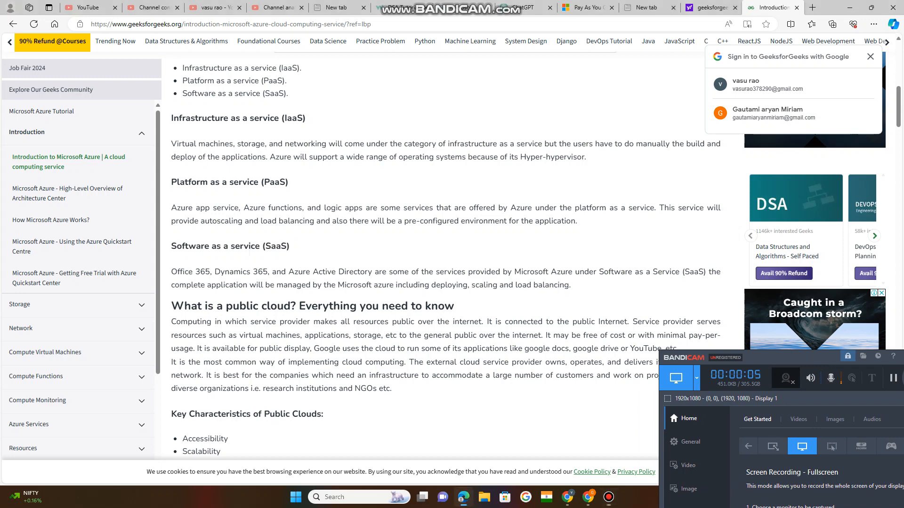
Highlight 'Dynamics 365' as a SaaS example and the 'IaaS' abbreviation in its heading.
double_click(184, 272)
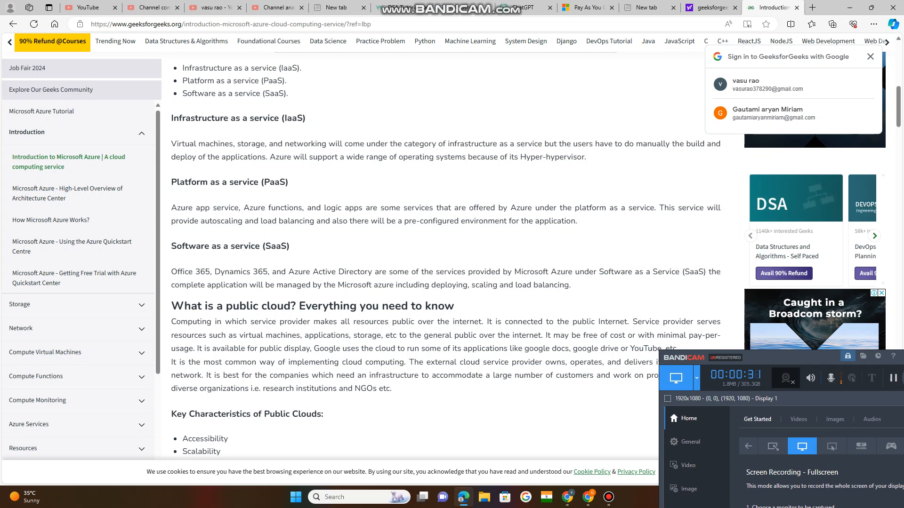
double_click(241, 271)
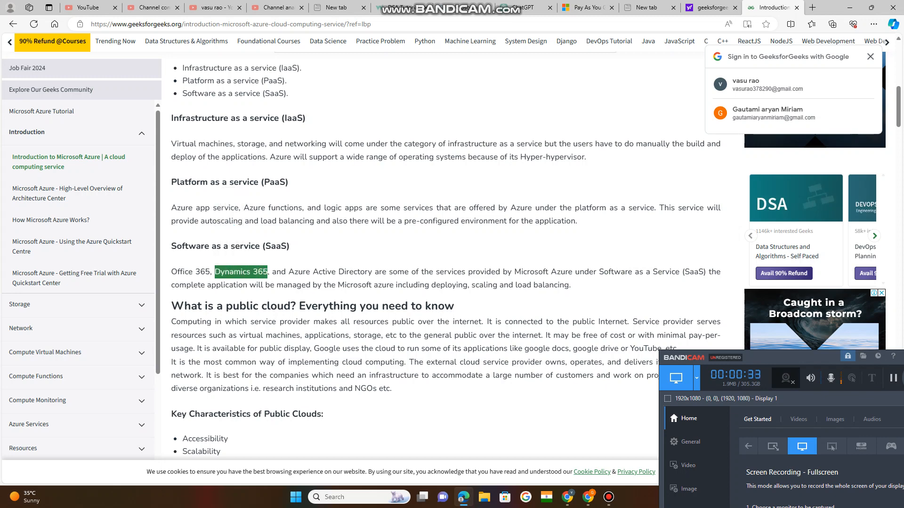
left_click_drag(294, 272, 497, 285)
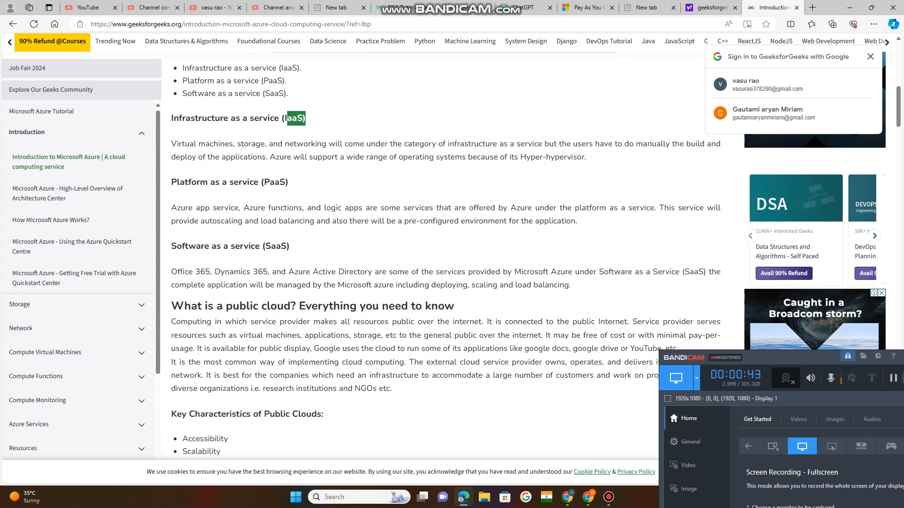
Scroll down through the article's public cloud characteristics section.
scroll("down", 3)
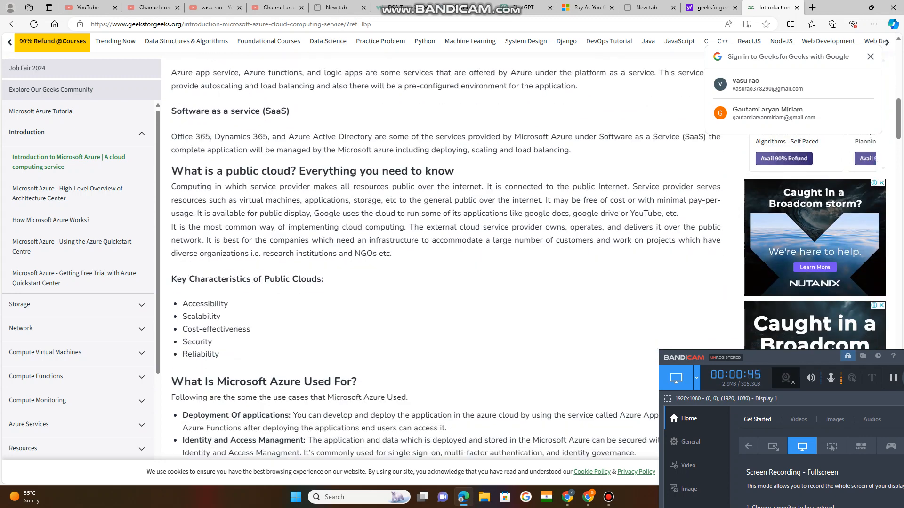
scroll("down", 3)
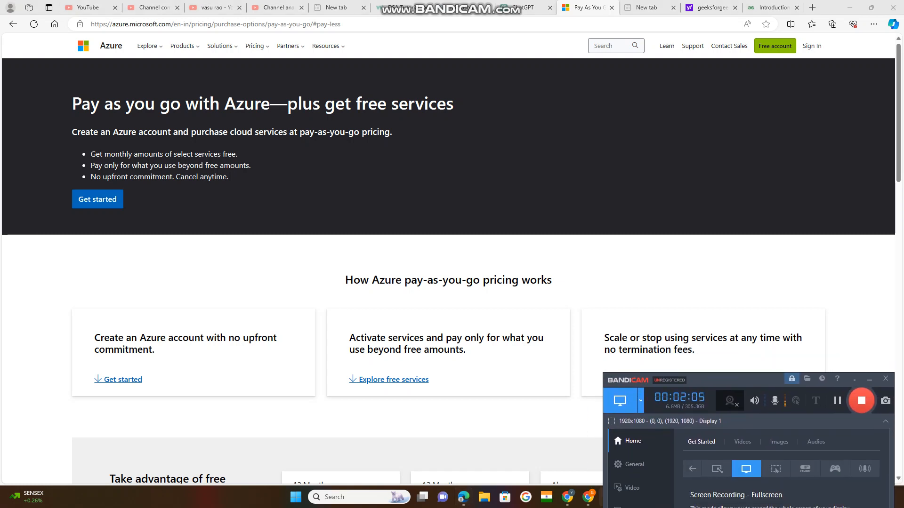
Scroll to the free products cards showing Virtual Machines, SQL Database and Blob Storage.
scroll("down", 3)
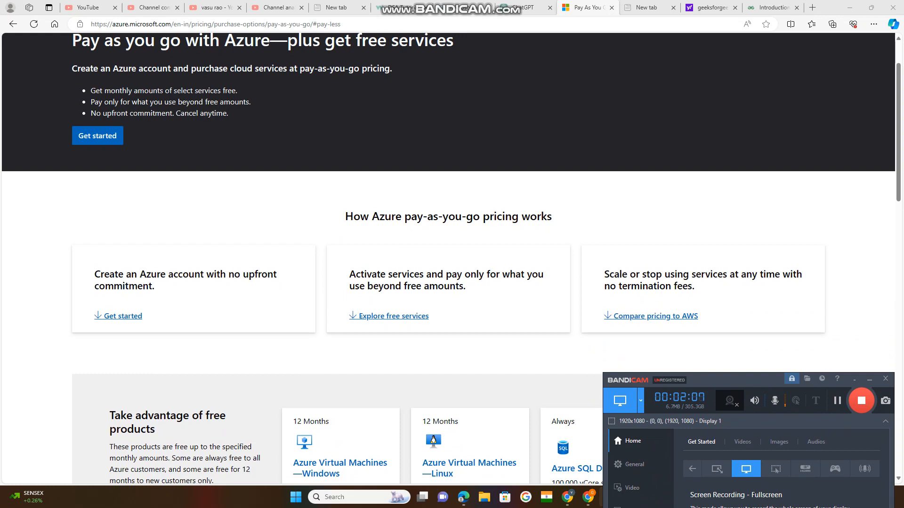
scroll("down", 3)
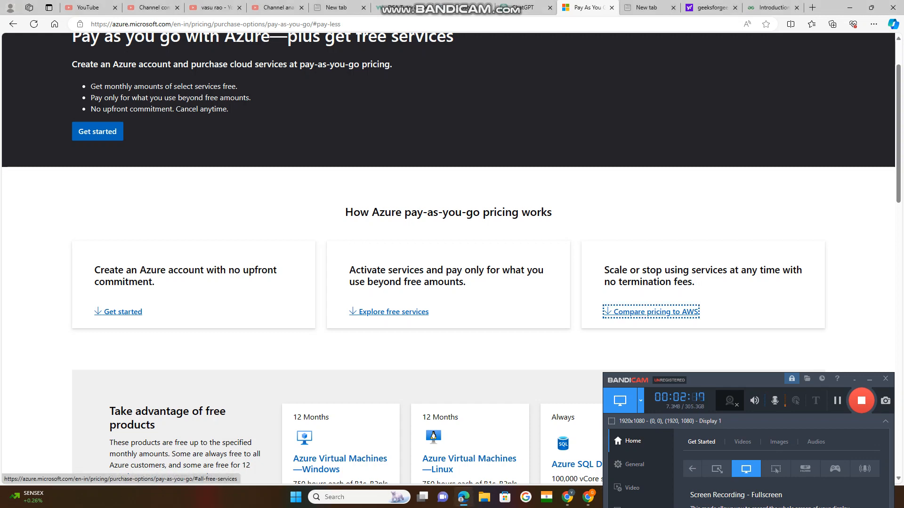
scroll("down", 3)
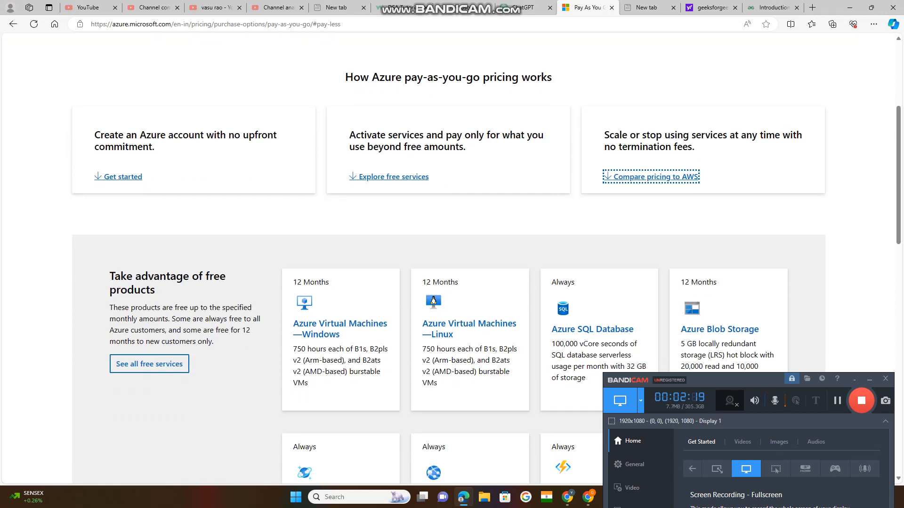
scroll("down", 3)
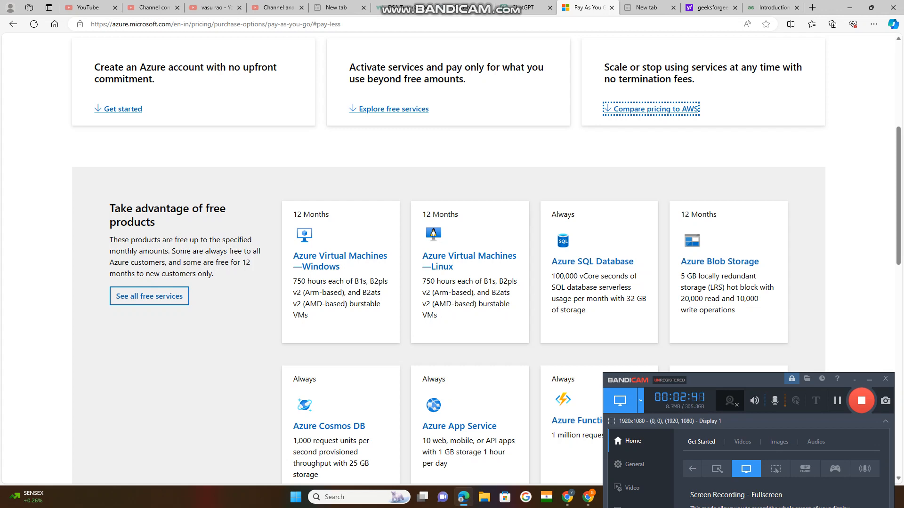
Highlight SQL Database's '32 GB of storage' and switch to ChatGPT's cloud storage answer.
double_click(316, 266)
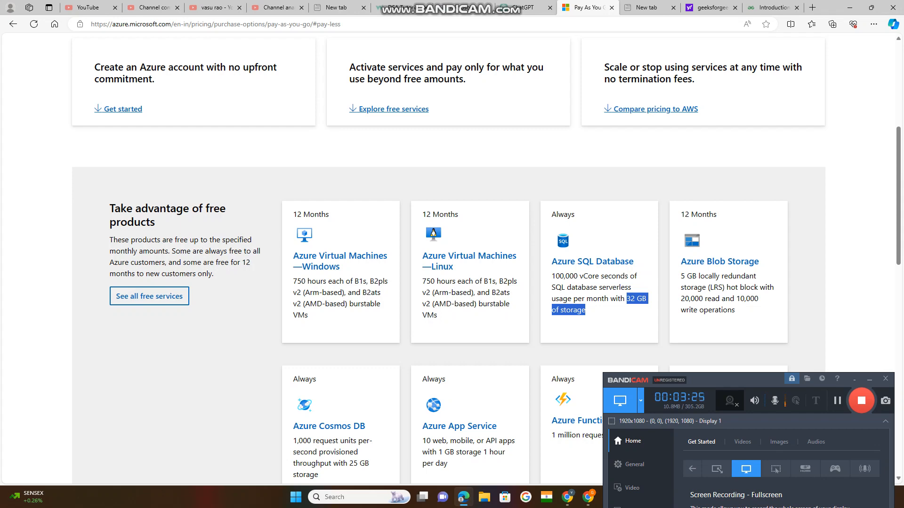
left_click(510, 7)
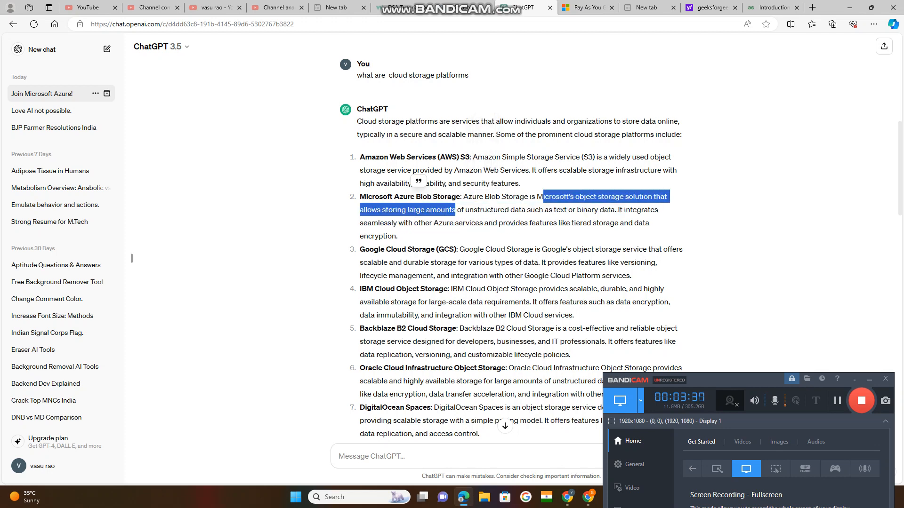
Select 'Azure Blob Storage' in ChatGPT's reply, then return to the Pay As You Go tab.
left_click_drag(455, 209, 525, 209)
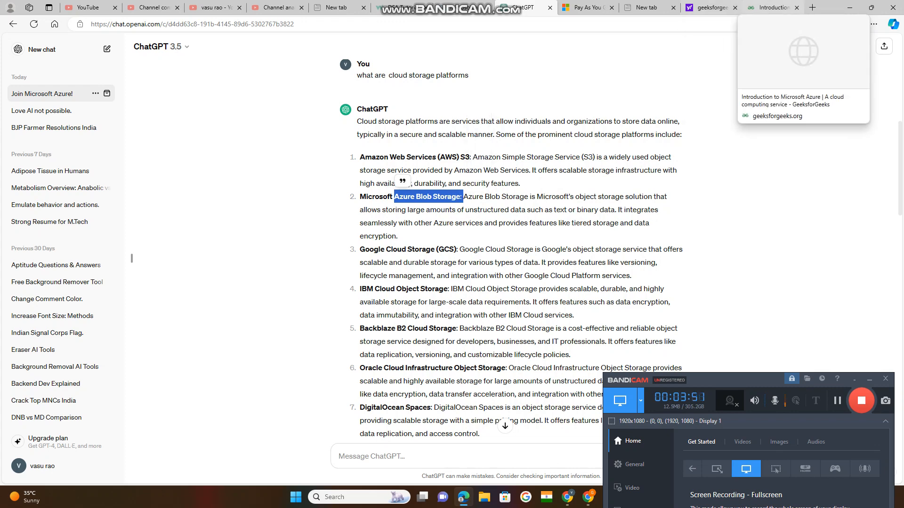
left_click(772, 7)
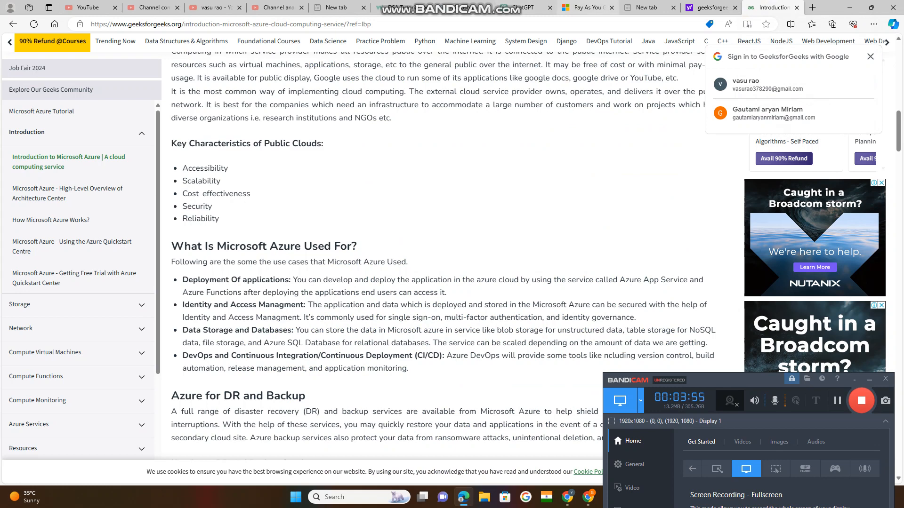
left_click(582, 7)
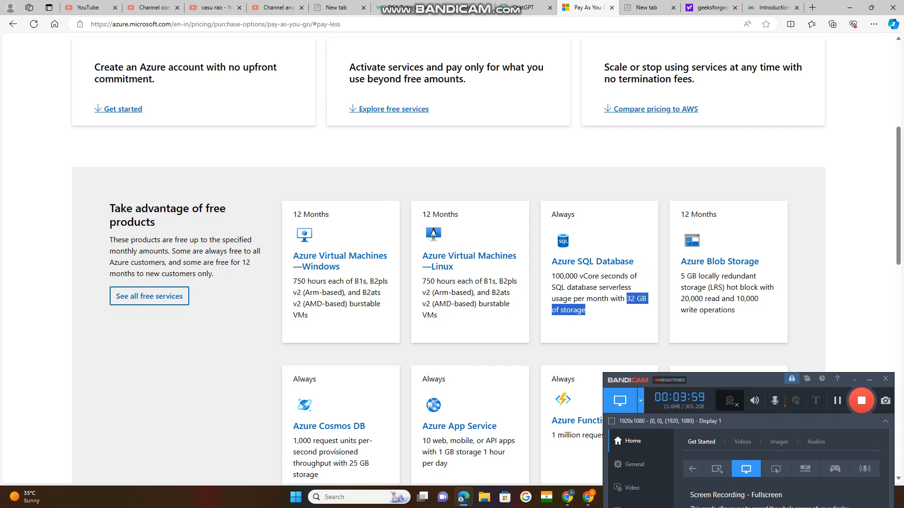
Mark SQL Database 'Always' versus Blob Storage '12 Months', then reveal the second card row.
double_click(561, 214)
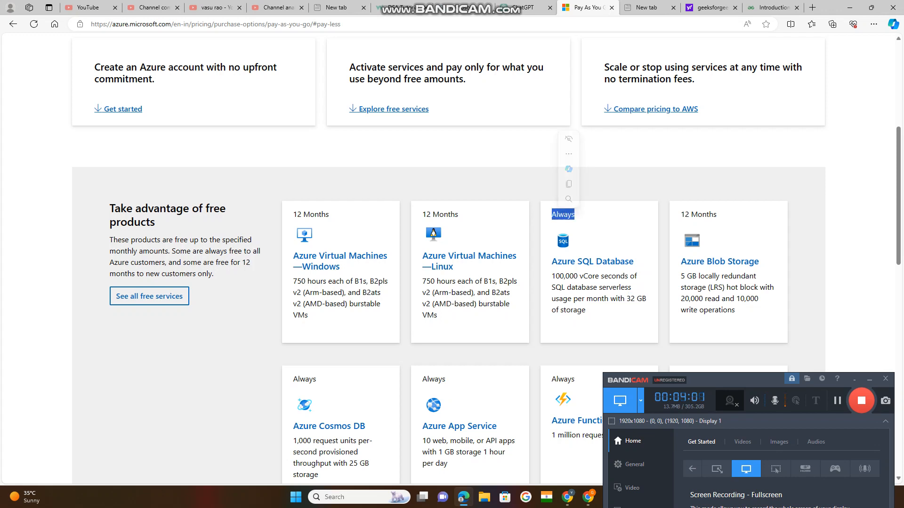
double_click(698, 213)
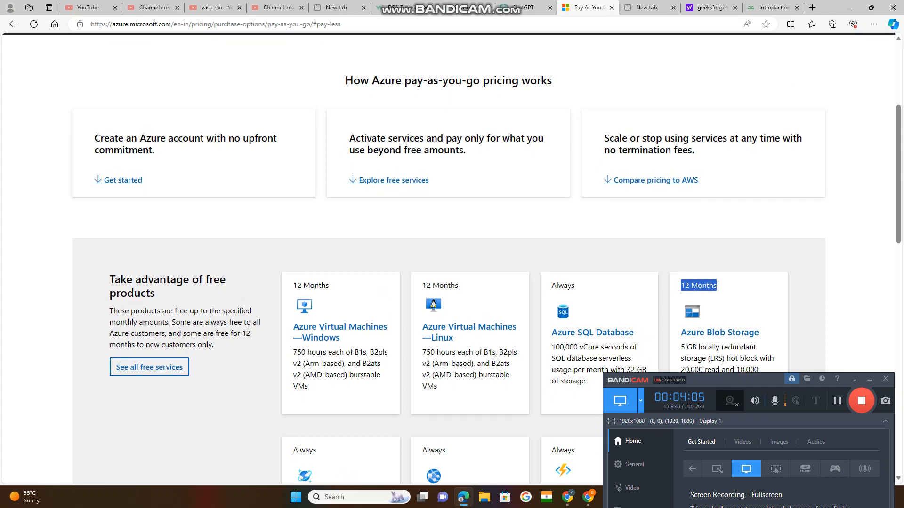
scroll("up", 3)
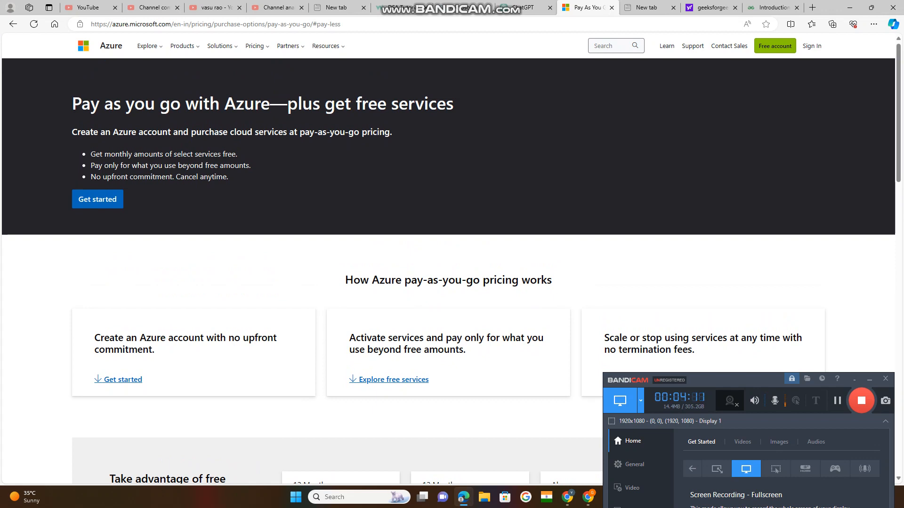
scroll("down", 3)
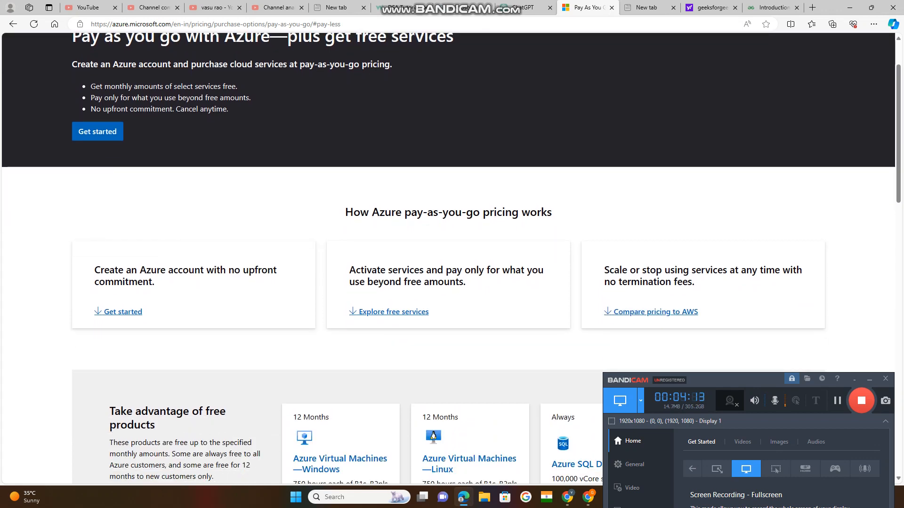
scroll("down", 3)
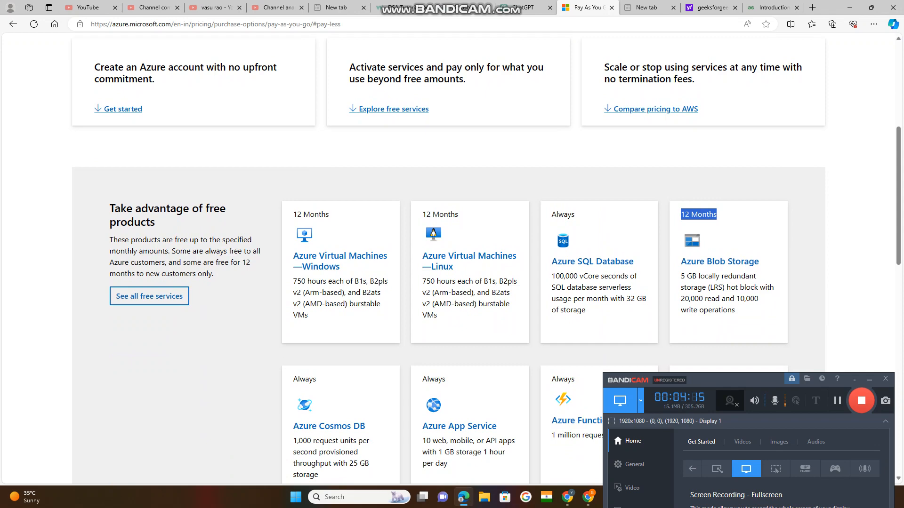
scroll("down", 3)
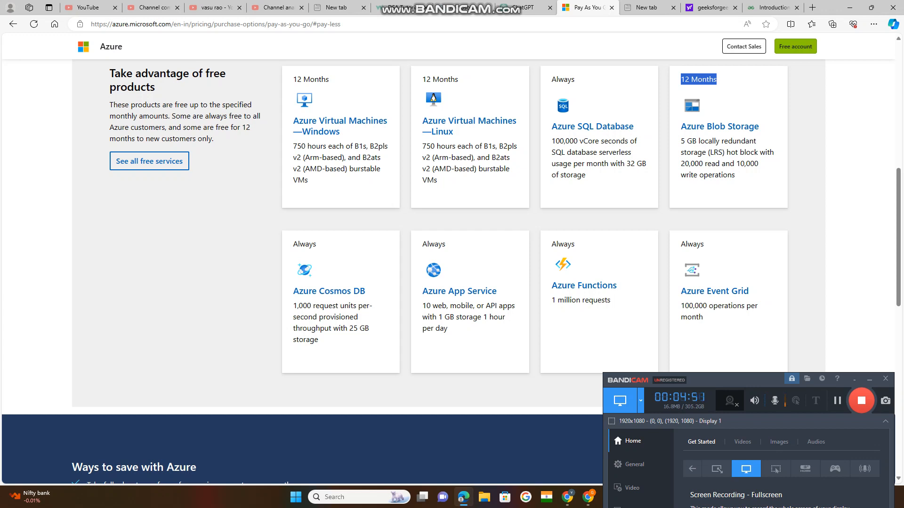
scroll("up", 3)
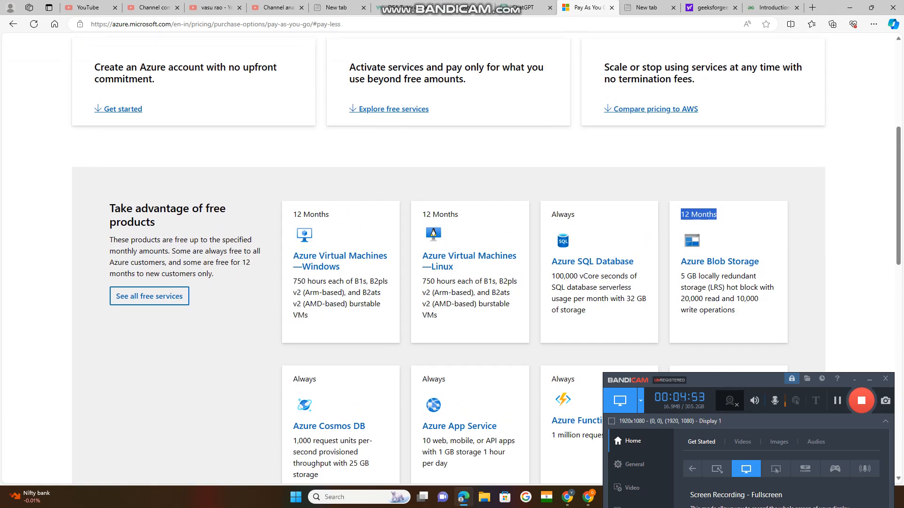
scroll("up", 3)
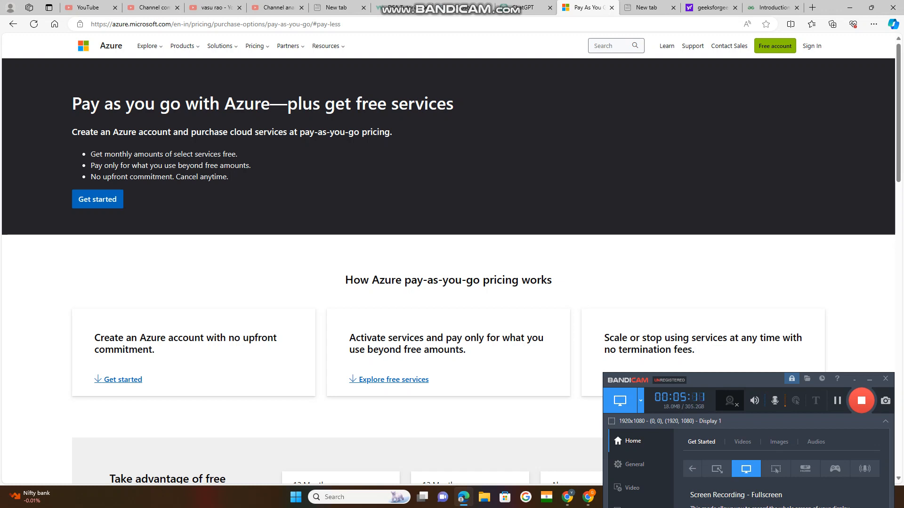
scroll("down", 3)
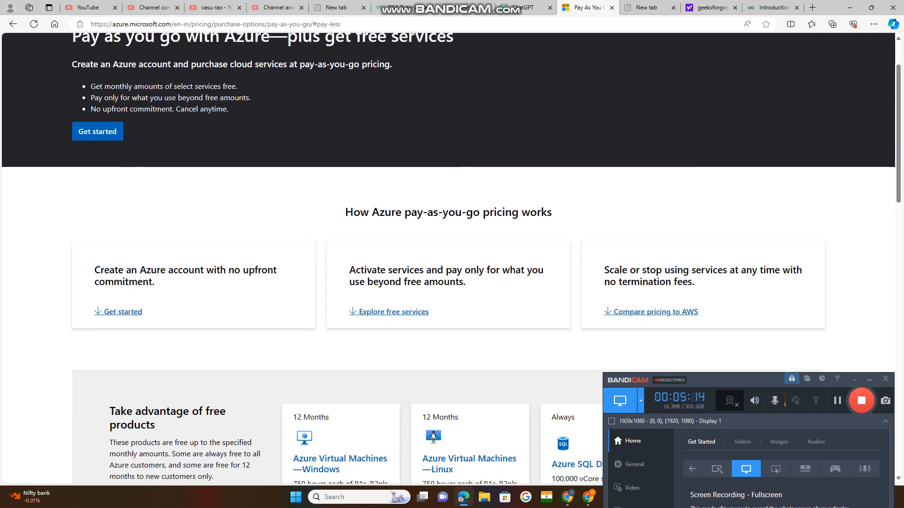
scroll("down", 3)
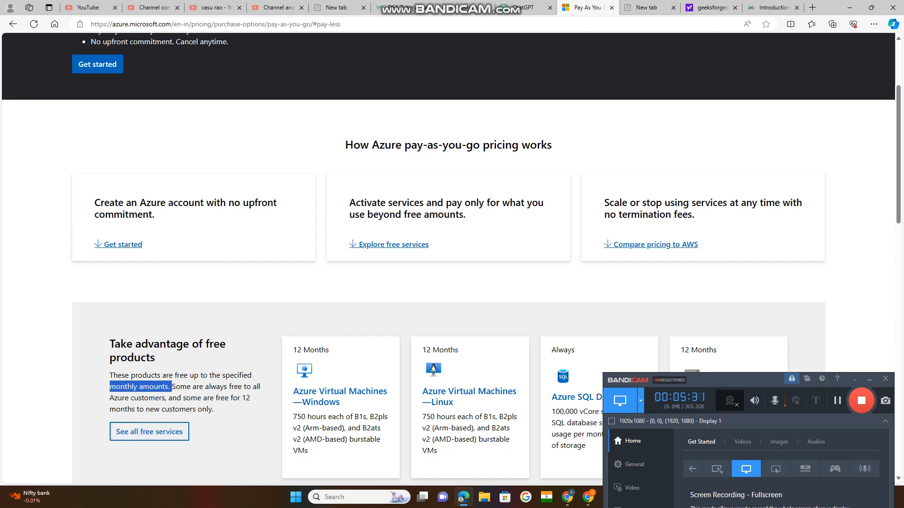
left_click_drag(171, 387, 234, 375)
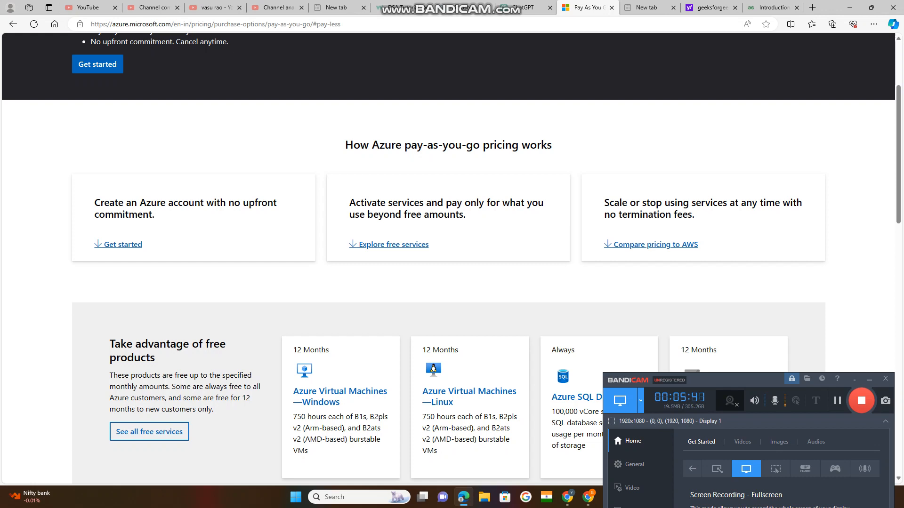
double_click(151, 398)
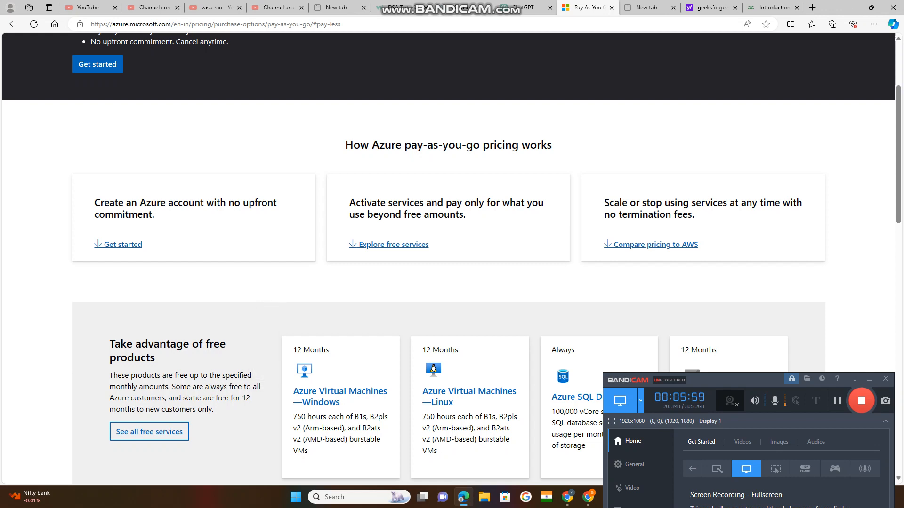
left_click_drag(202, 397, 245, 397)
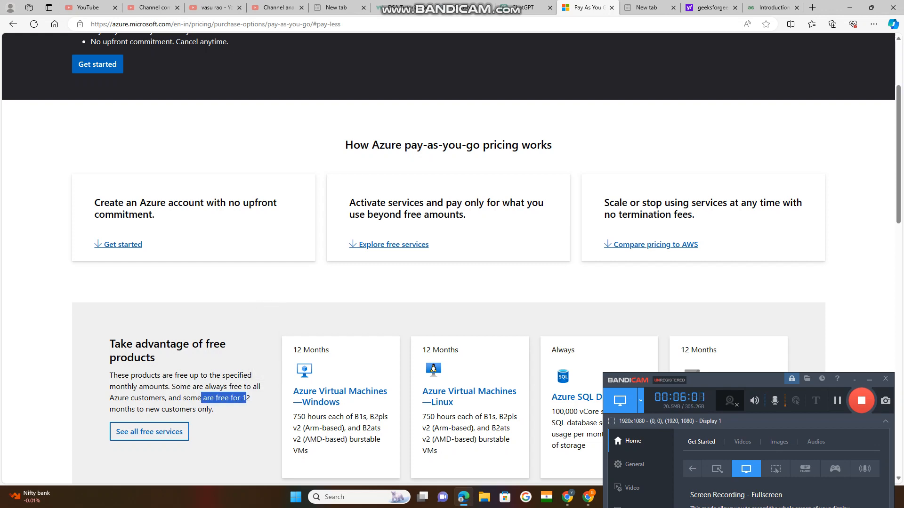
left_click_drag(242, 398, 141, 409)
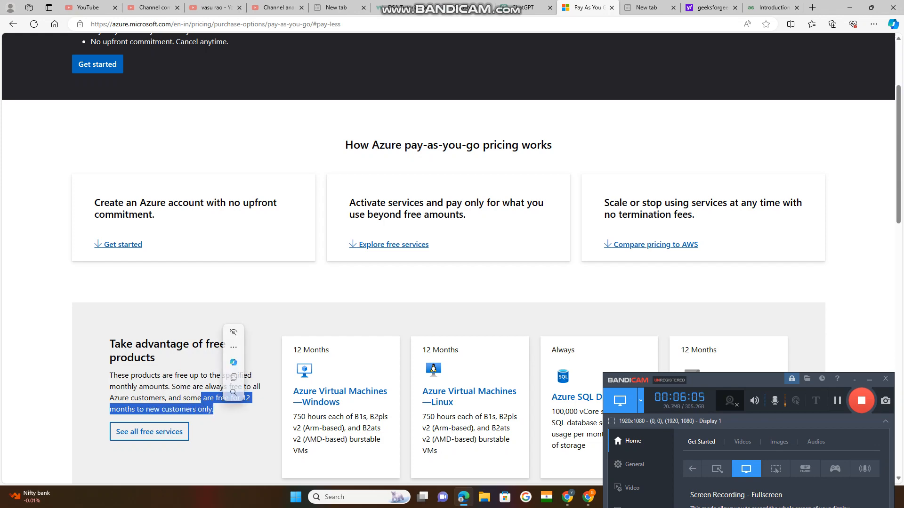
left_click(149, 431)
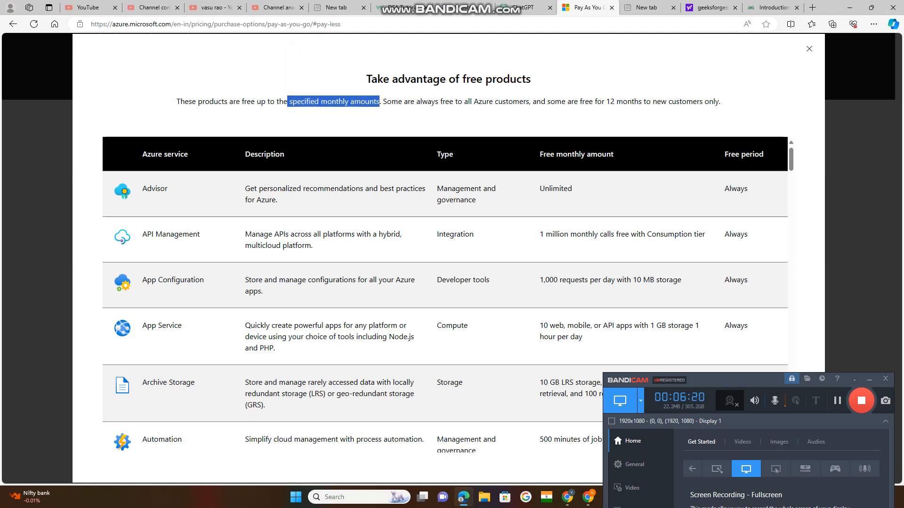
Highlight entries in the free products table, including Archive Storage's 12-month free period.
left_click_drag(545, 102, 719, 101)
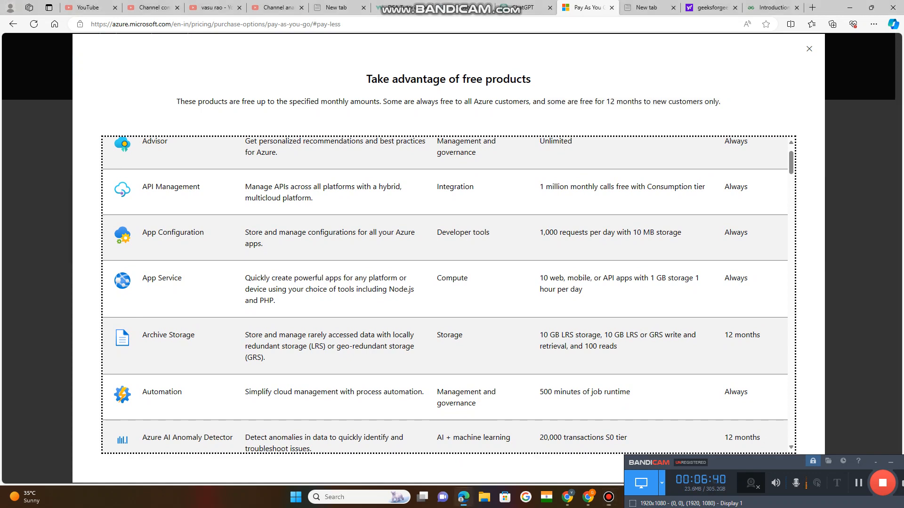
double_click(741, 335)
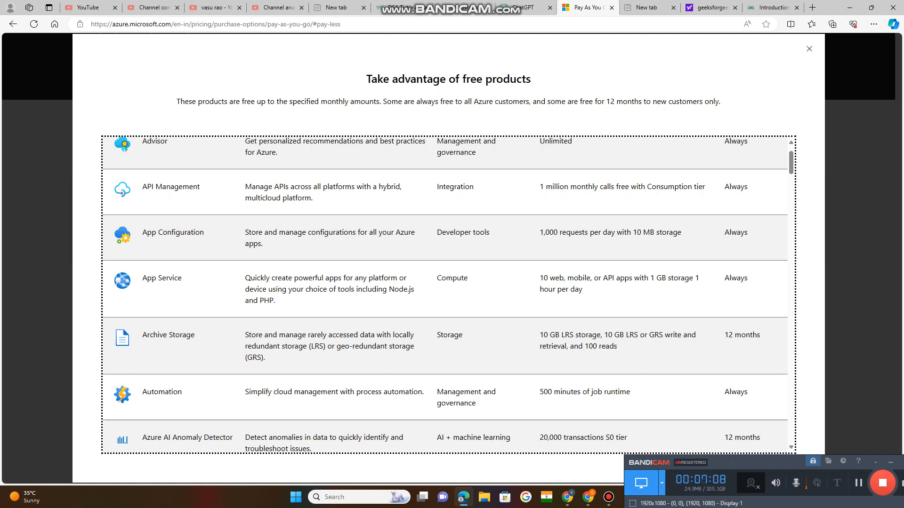
double_click(167, 334)
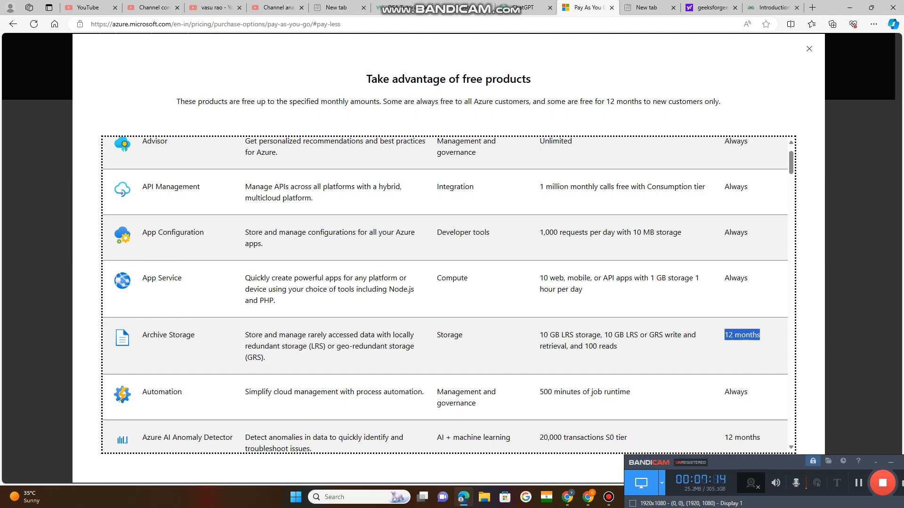
left_click(742, 334)
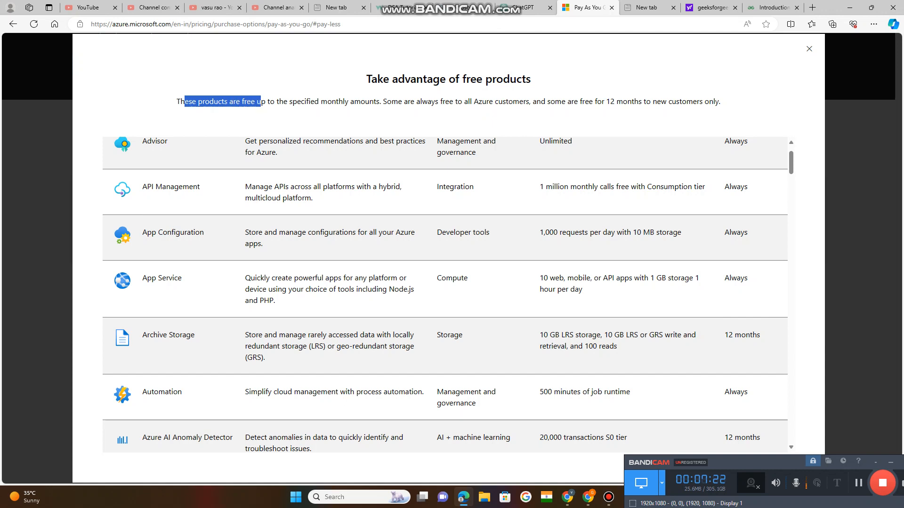
left_click_drag(259, 101, 382, 102)
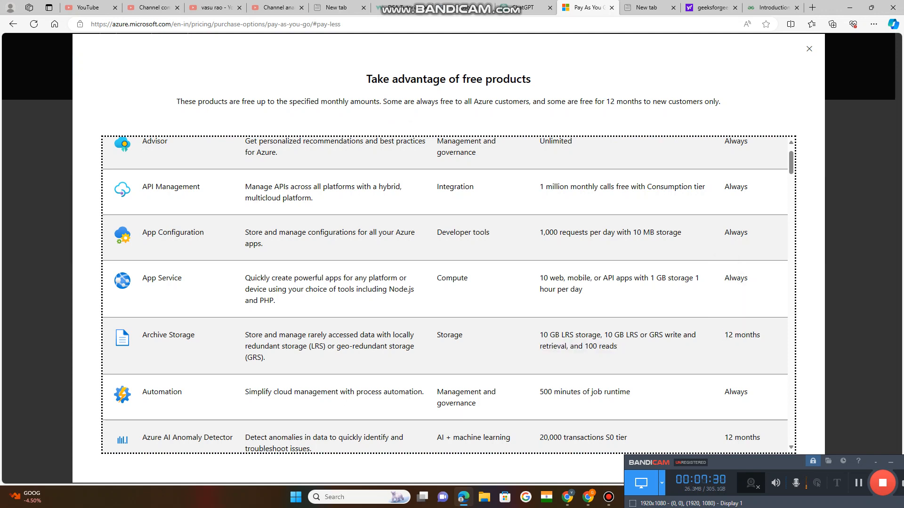
double_click(734, 278)
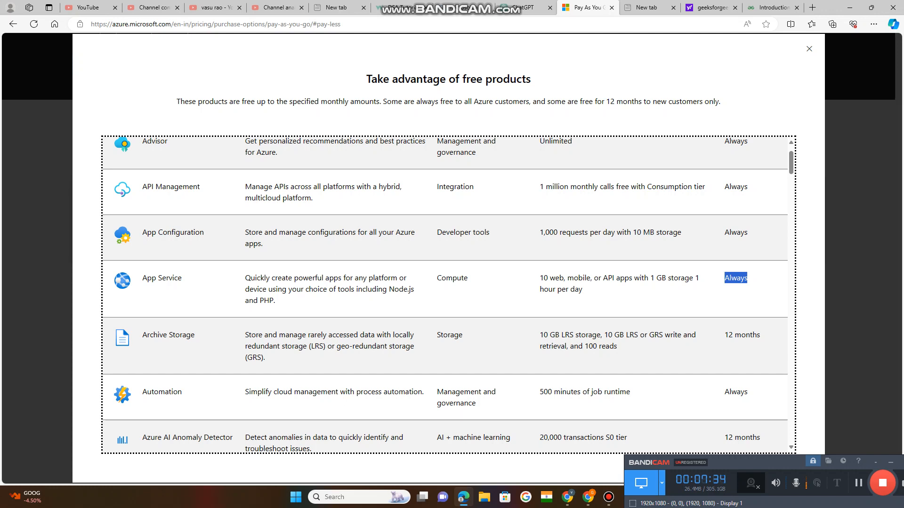
left_click_drag(290, 278, 350, 278)
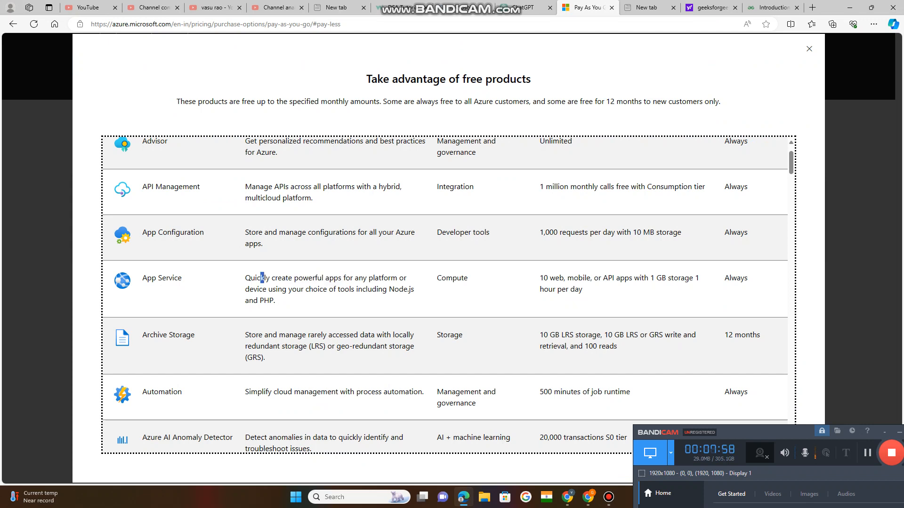
left_click_drag(259, 278, 357, 278)
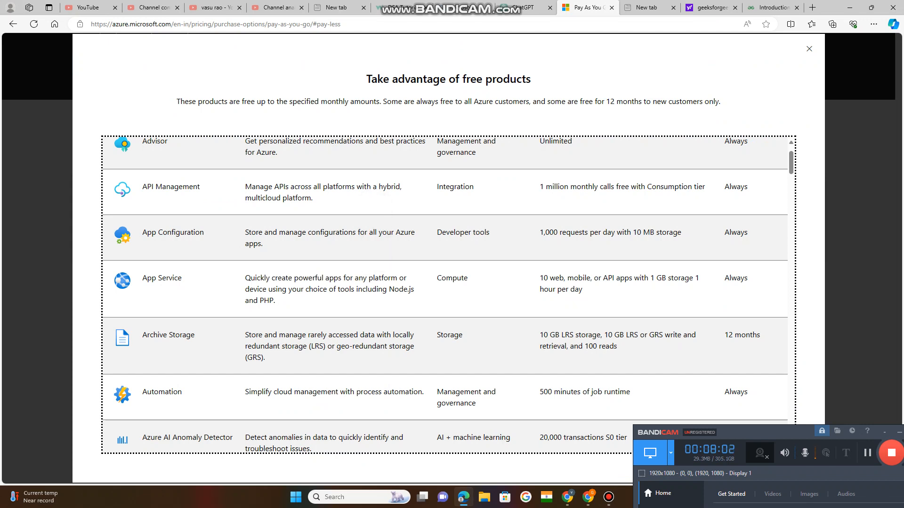
left_click_drag(271, 288, 344, 289)
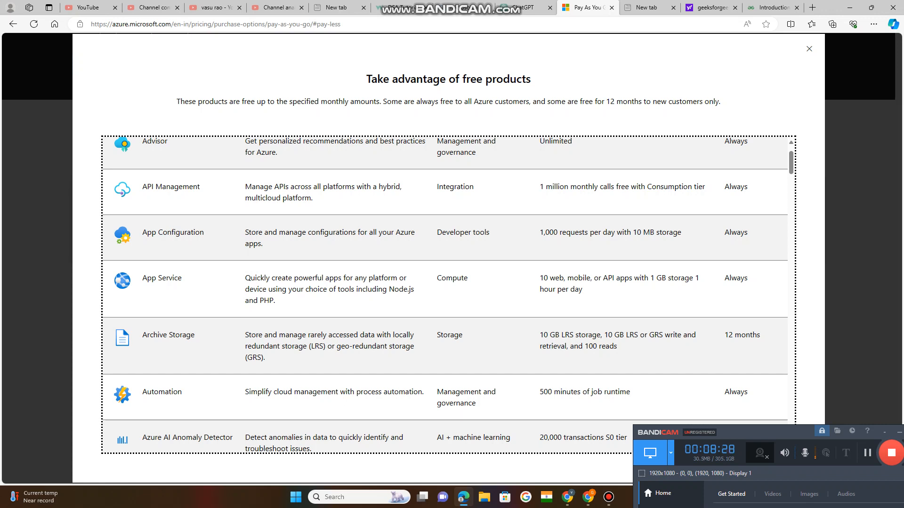
Copy 'PHP' from the App Service description and switch to the GeeksforGeeks article.
right_click(265, 300)
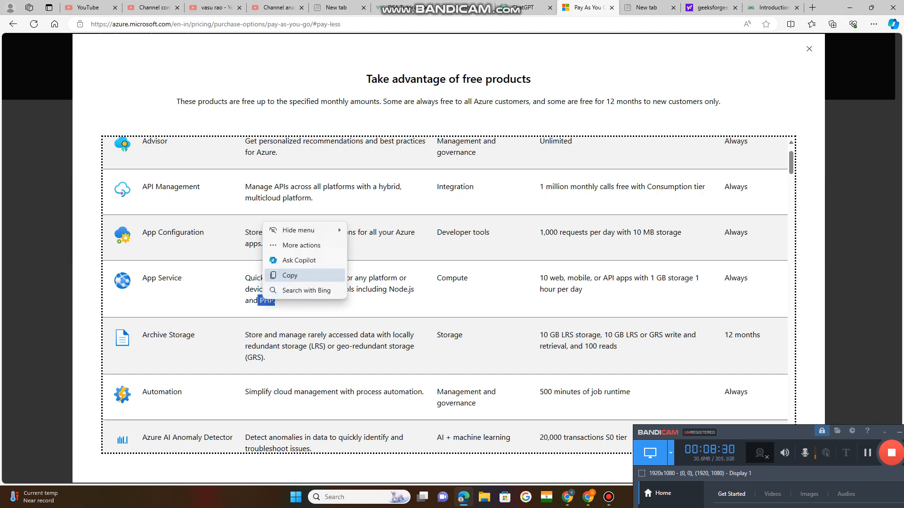
left_click(290, 275)
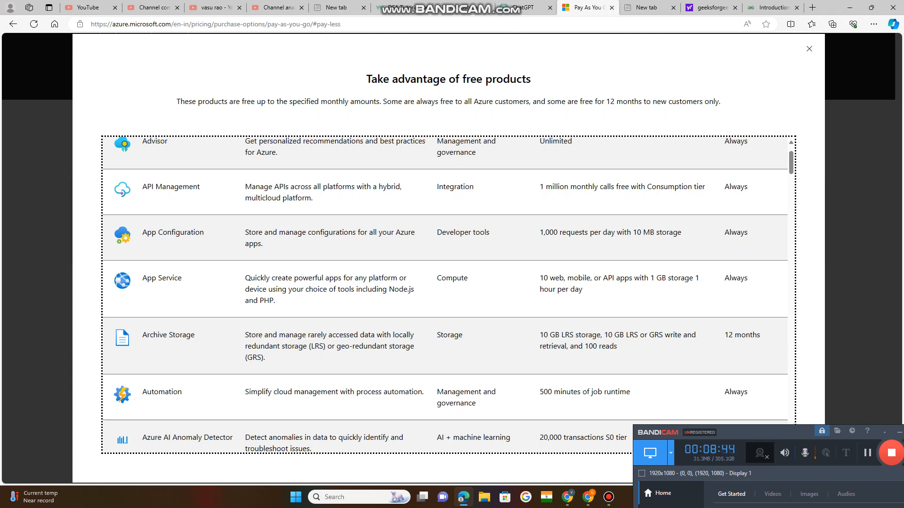
left_click_drag(540, 277, 582, 288)
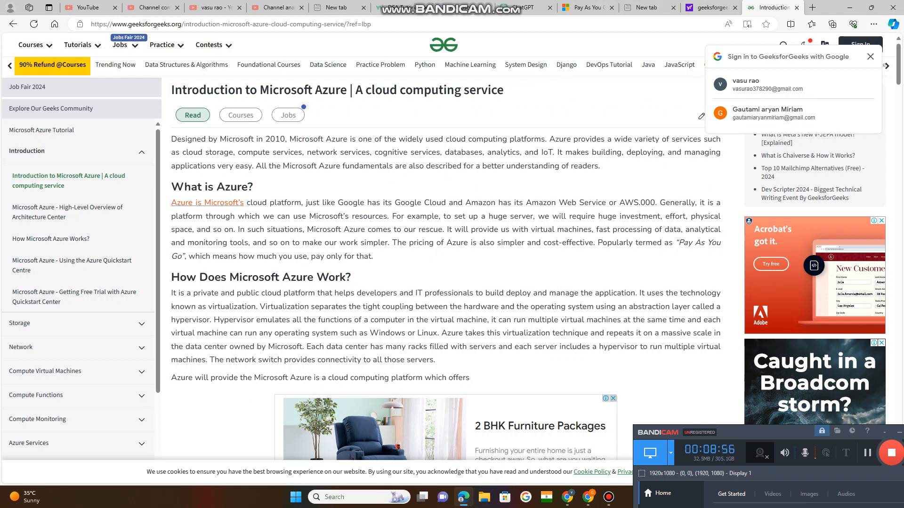
Highlight lines of the GeeksforGeeks Azure article while reading through it.
left_click_drag(324, 293, 526, 292)
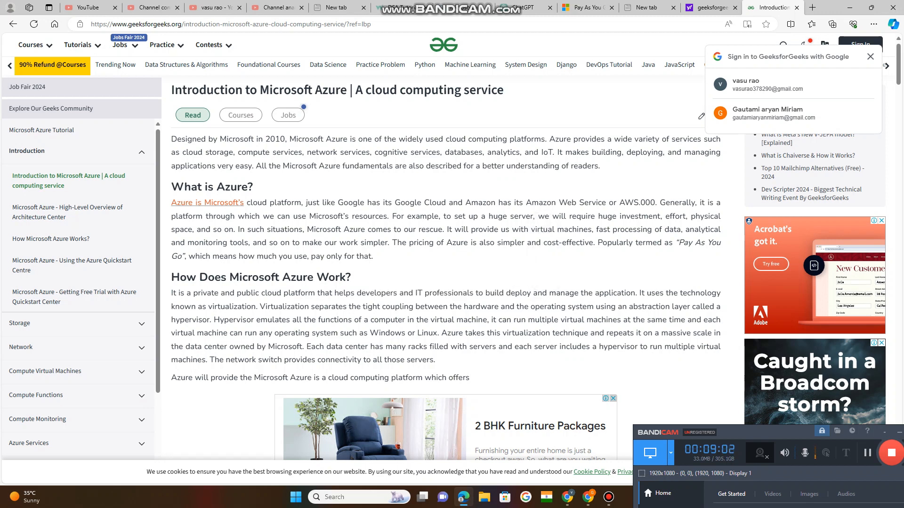
left_click_drag(467, 293, 538, 293)
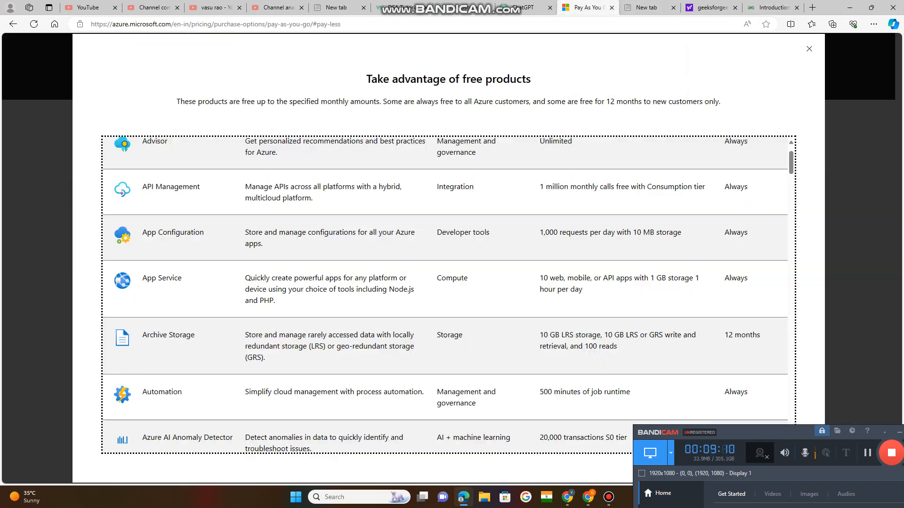
double_click(161, 278)
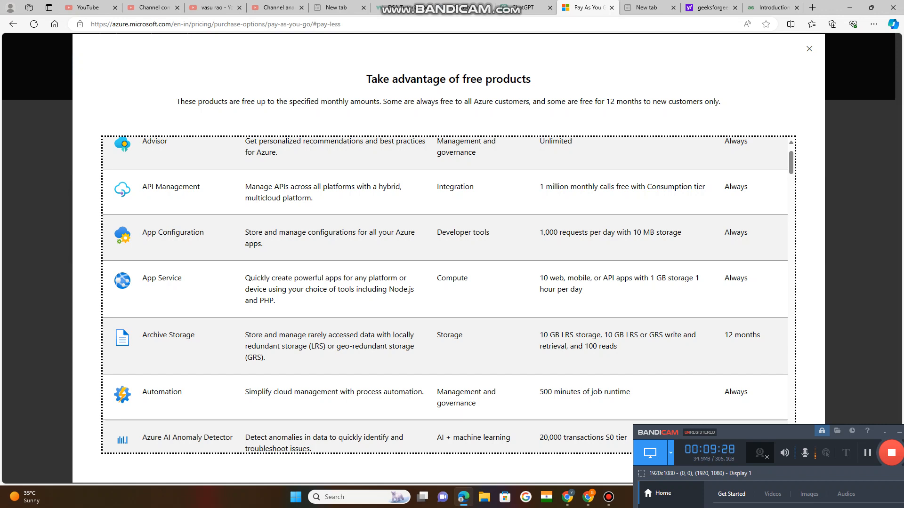
left_click_drag(245, 232, 374, 232)
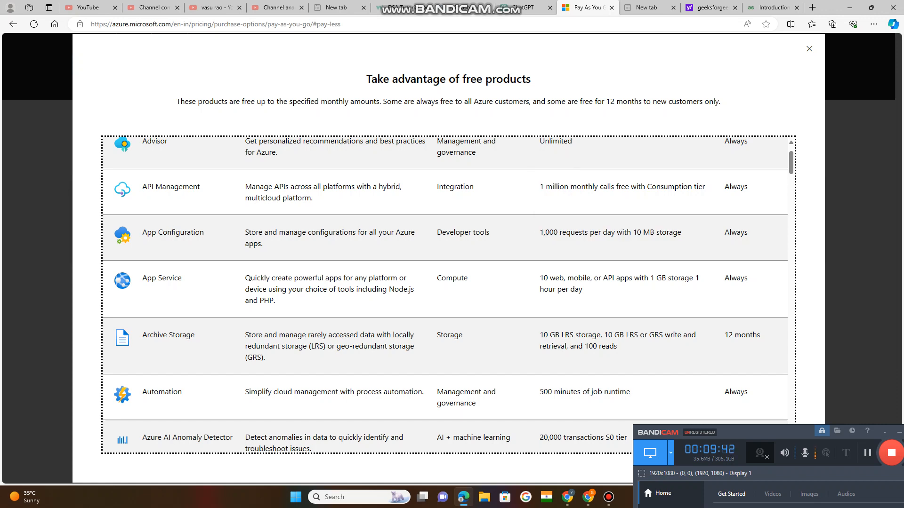
double_click(307, 232)
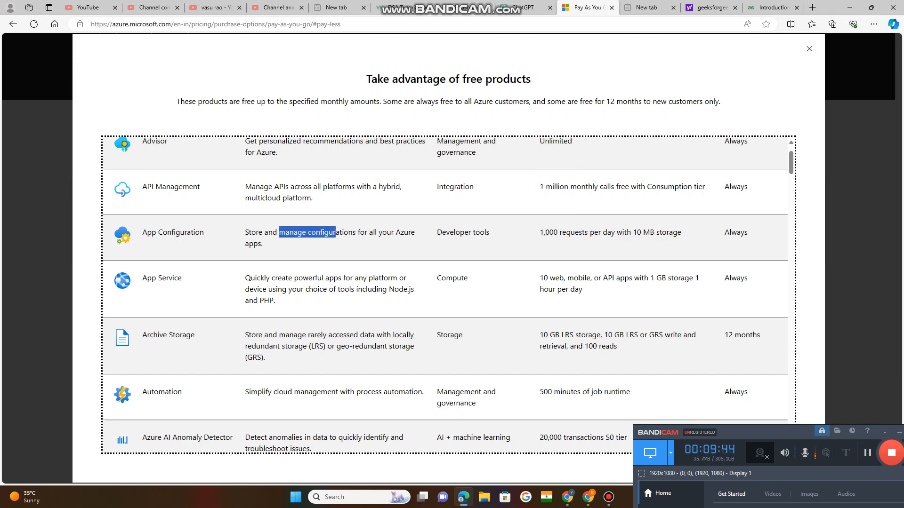